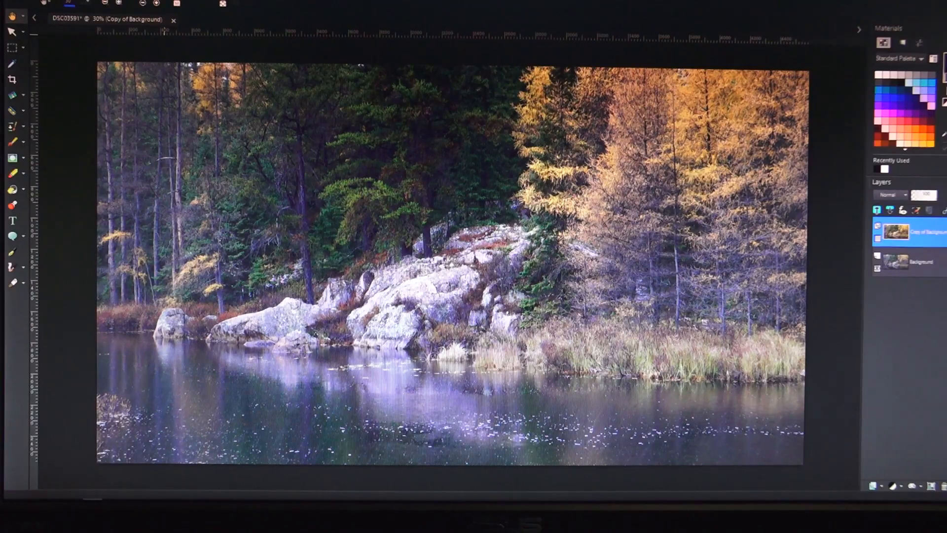
Step: Confirm the plug-in folder settings and verify the Nik Collection plug-ins are listed
click(18, 5)
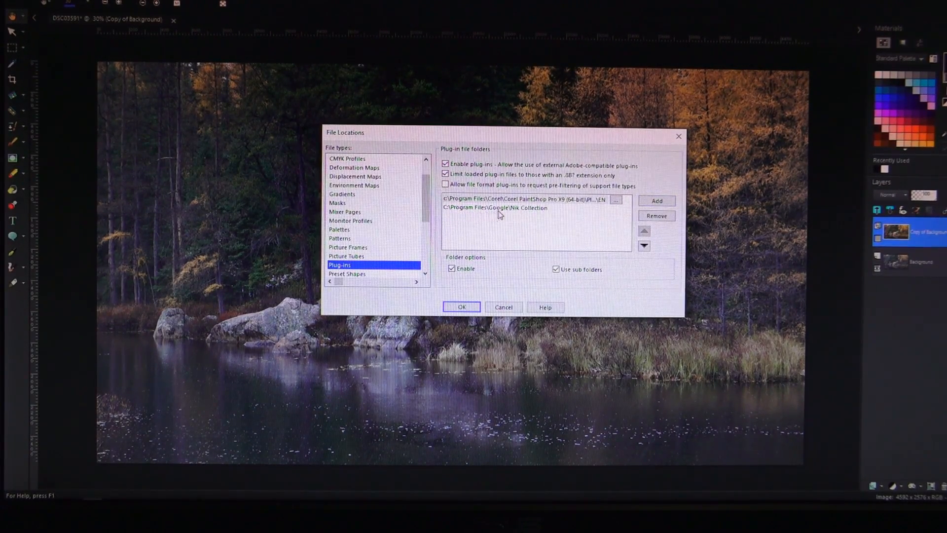
mouse_move(541, 216)
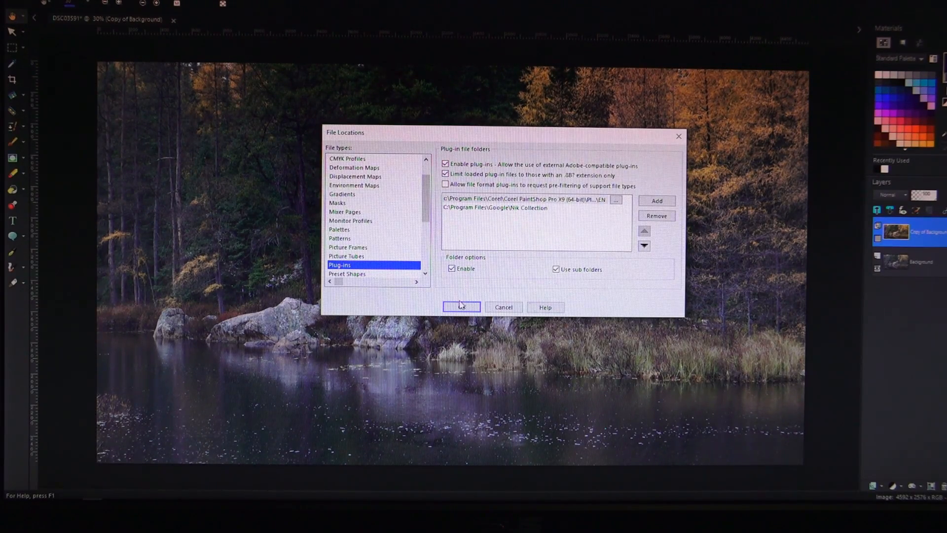
click(461, 307)
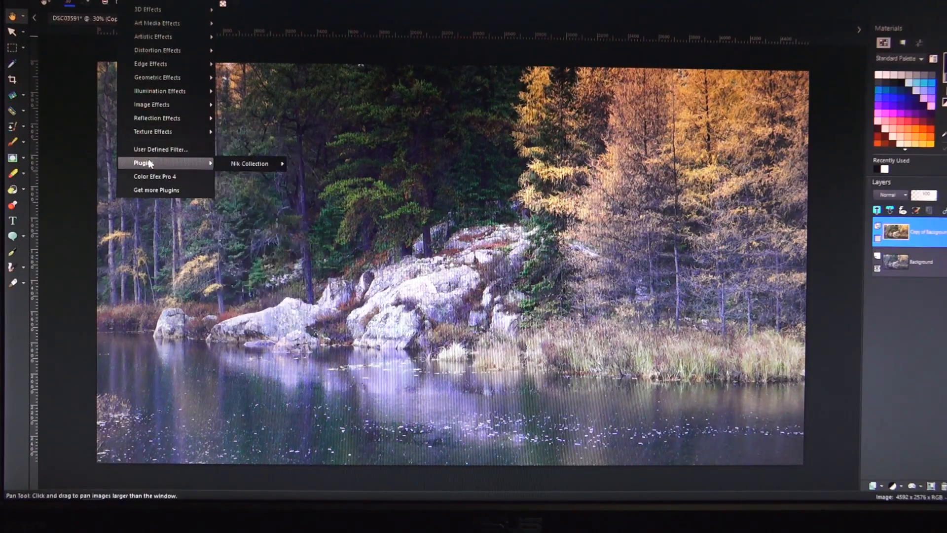
click(248, 163)
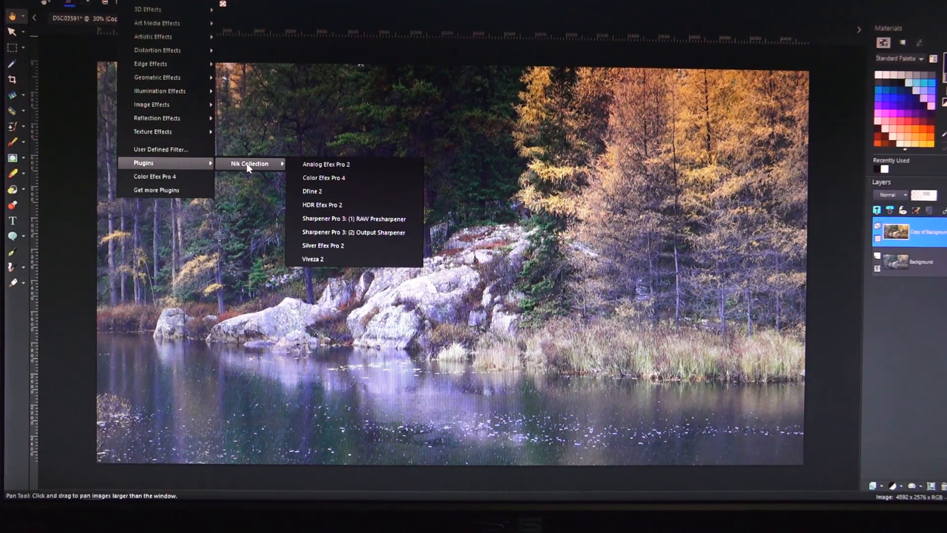
click(312, 190)
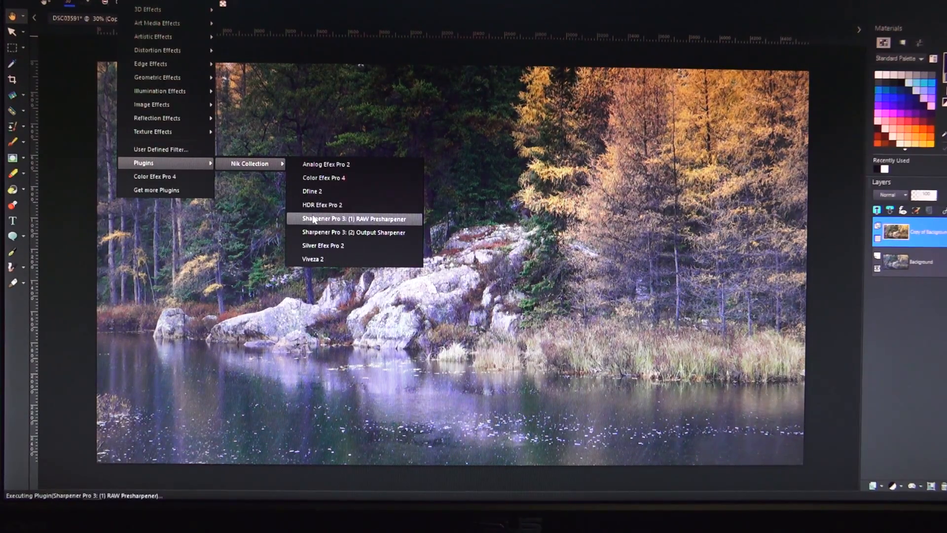
mouse_move(320, 236)
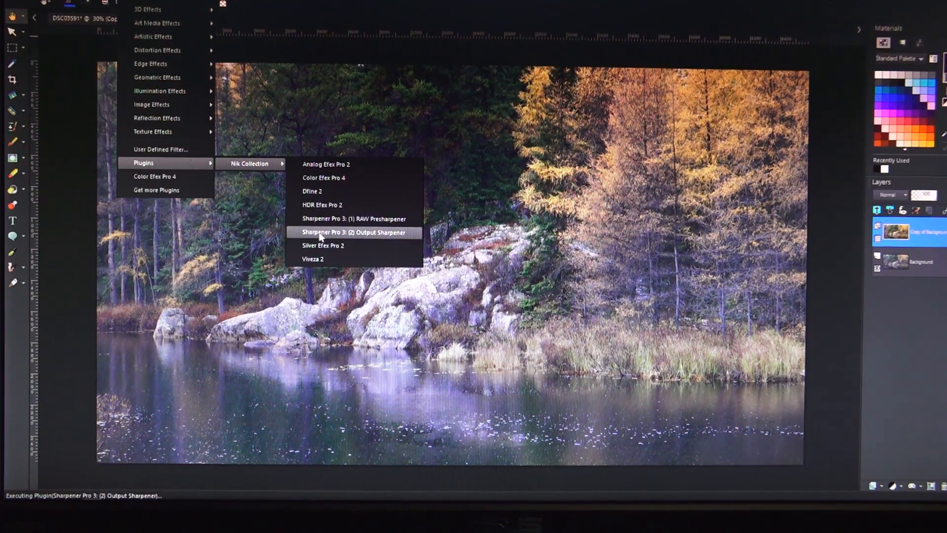
mouse_move(324, 246)
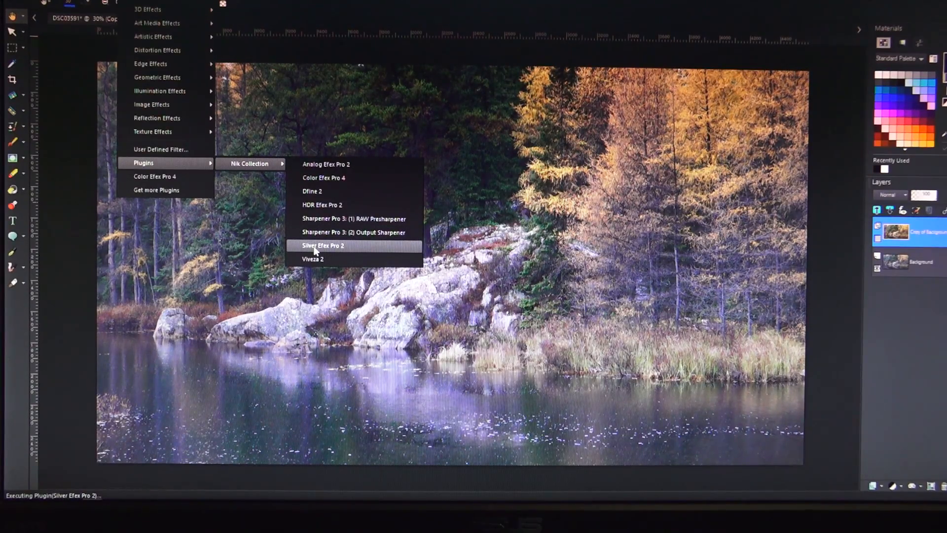
mouse_move(313, 259)
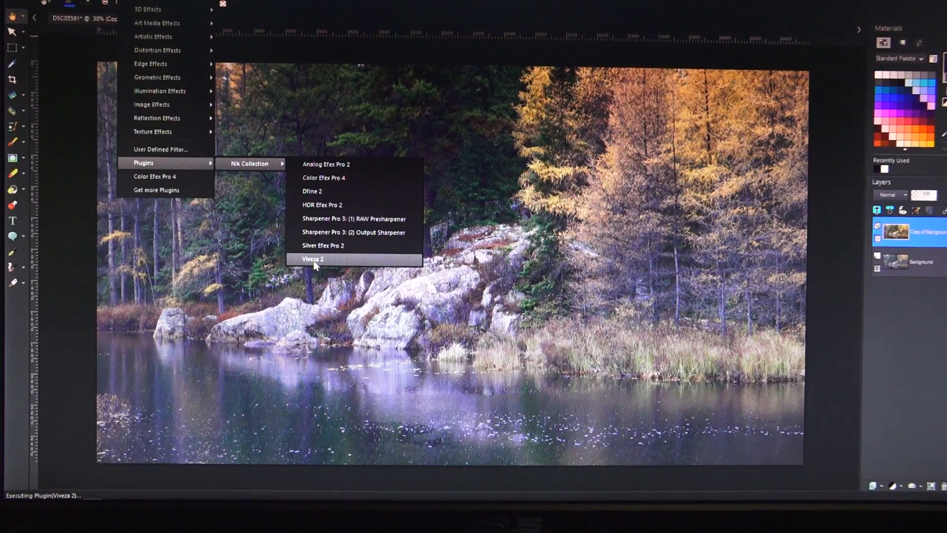
mouse_move(323, 177)
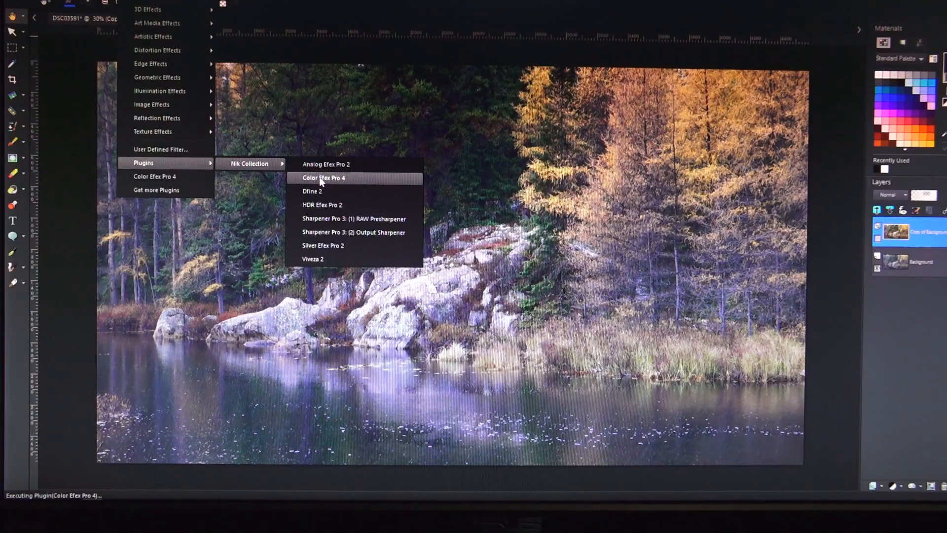
mouse_move(330, 187)
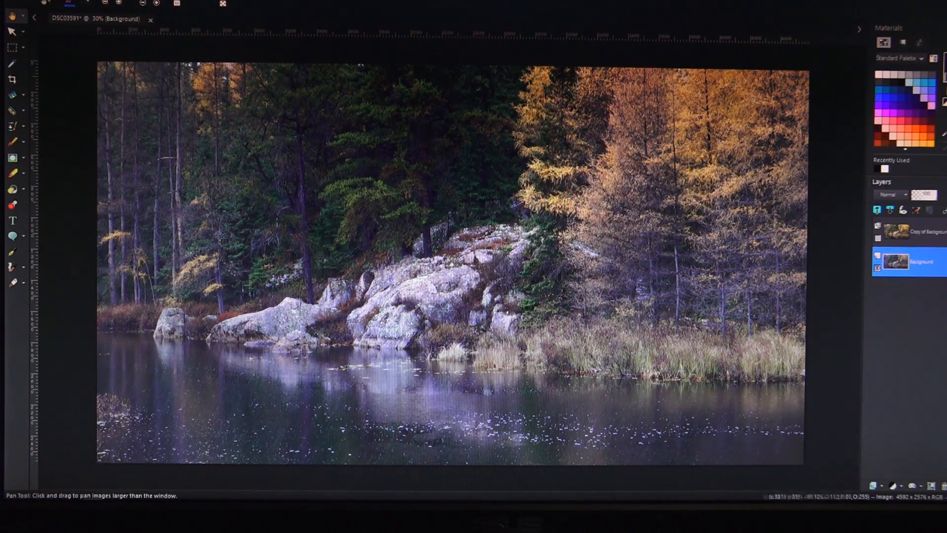
Step: Duplicate the Background layer so a second copy sits above the original
right_click(897, 261)
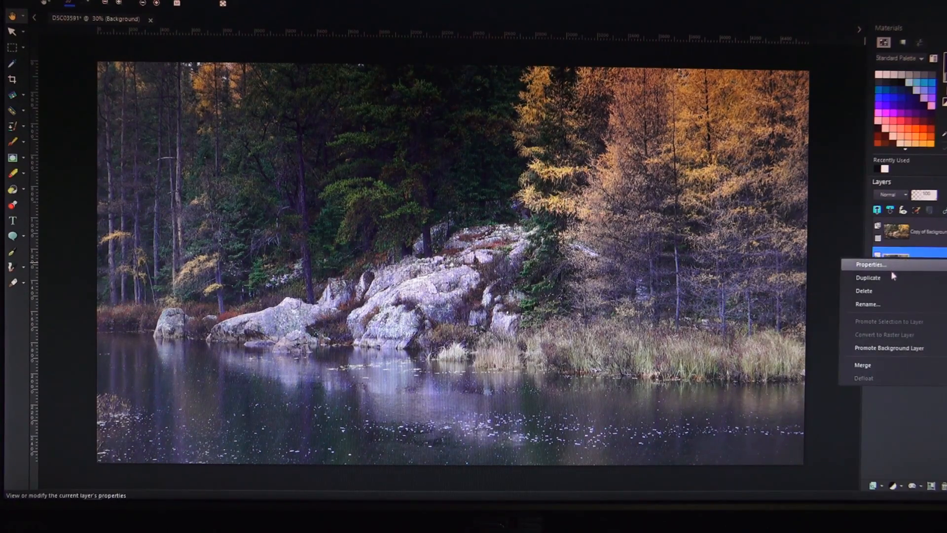
click(868, 277)
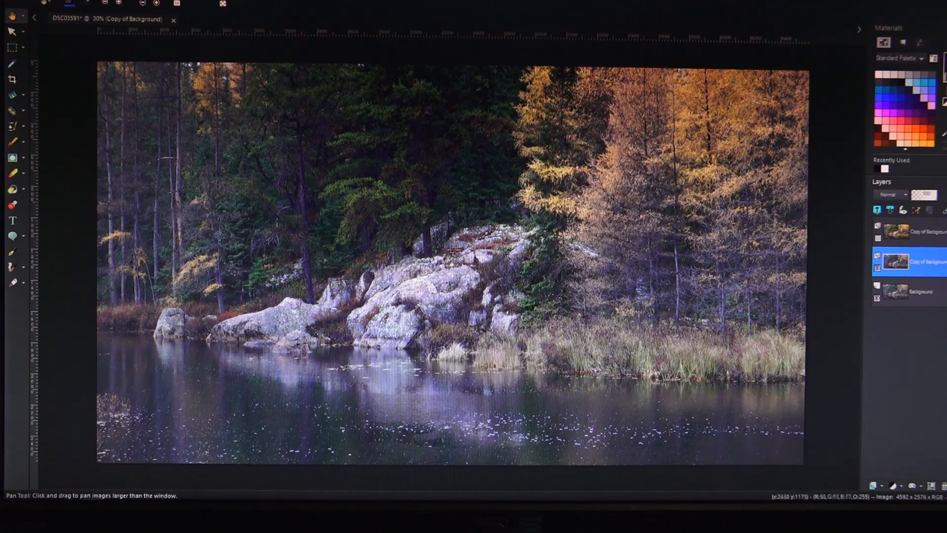
Step: Apply High Pass Sharpen to the Background copy with Strength 70 and Soft Light blend mode
click(79, 4)
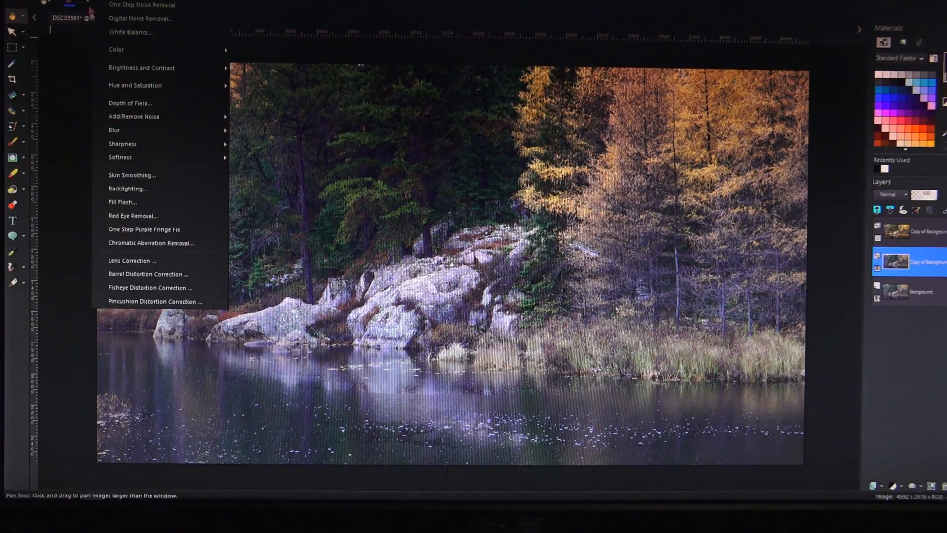
mouse_move(122, 144)
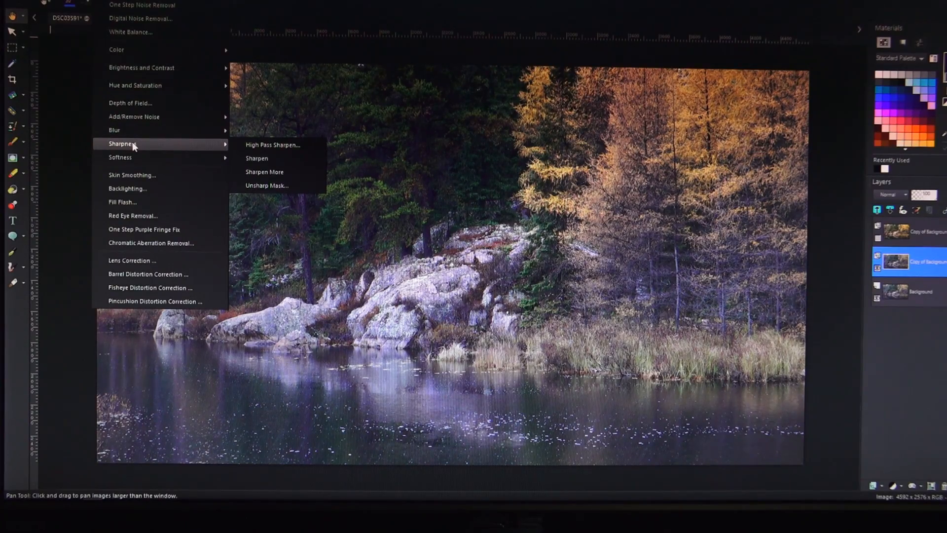
mouse_move(274, 144)
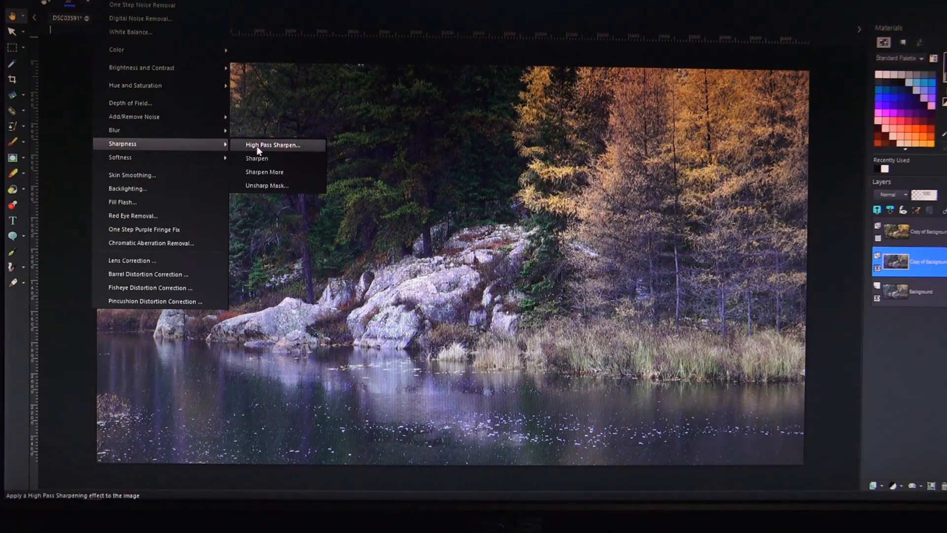
click(273, 144)
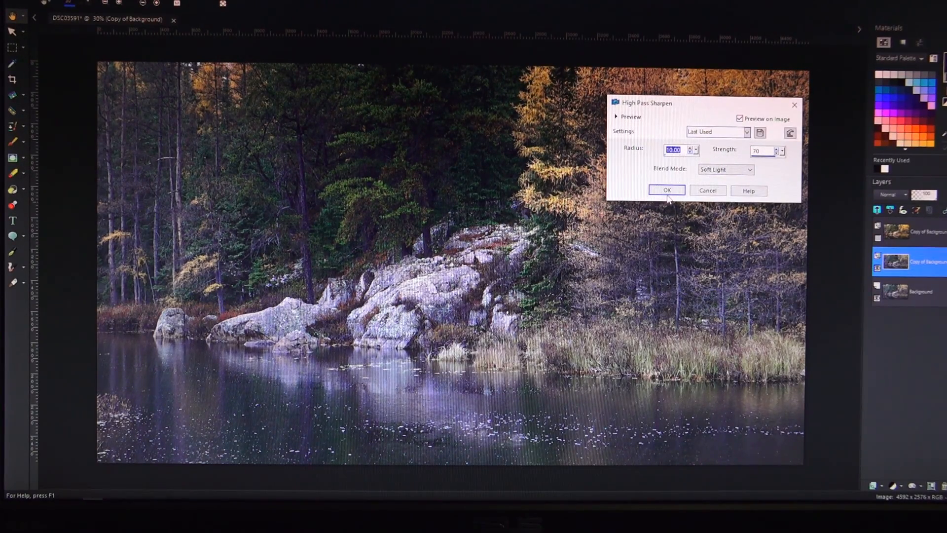
click(665, 189)
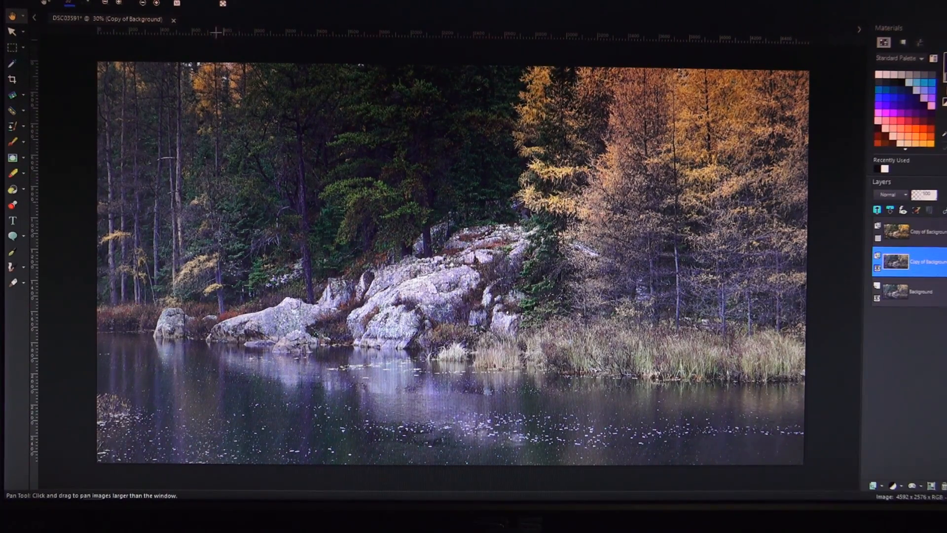
click(144, 163)
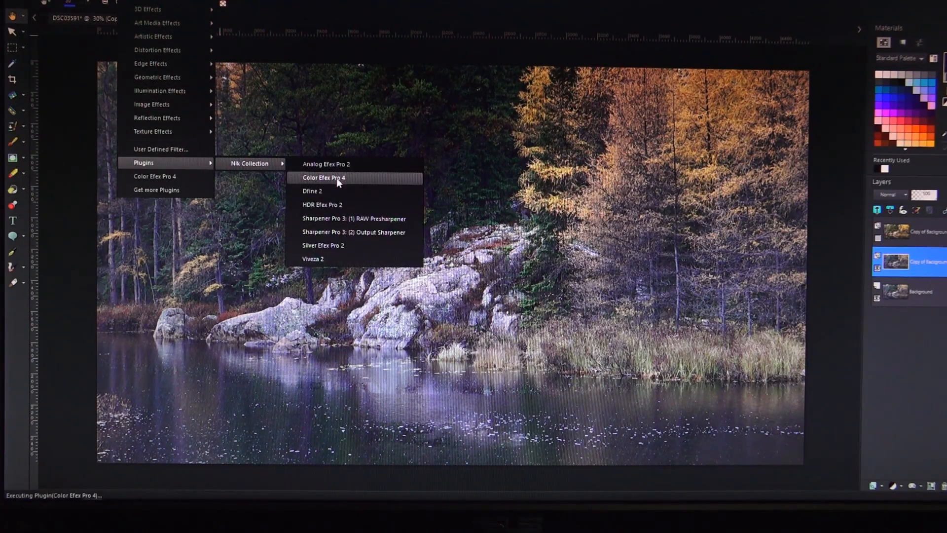
Step: Launch Color Efex Pro 4 on the layer with Pro Contrast loaded and browse its filter list
click(324, 178)
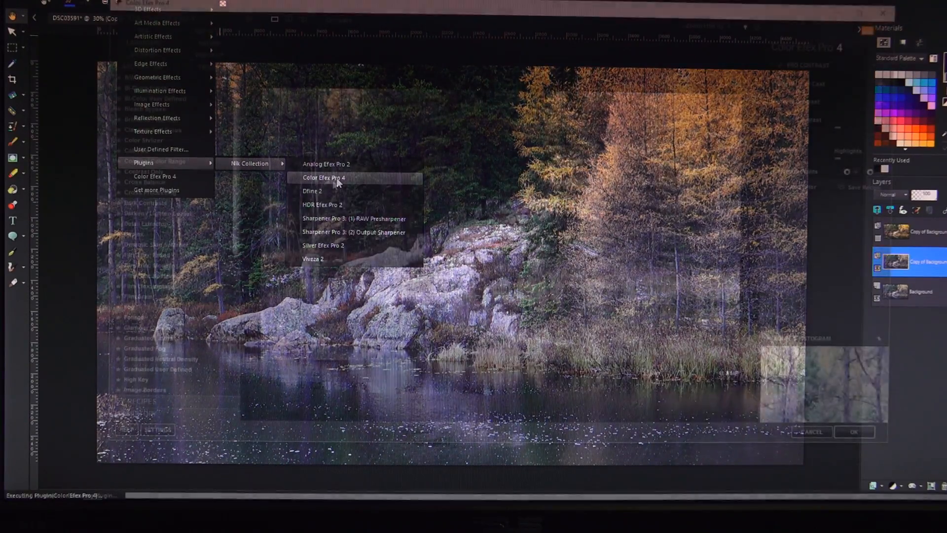
click(324, 178)
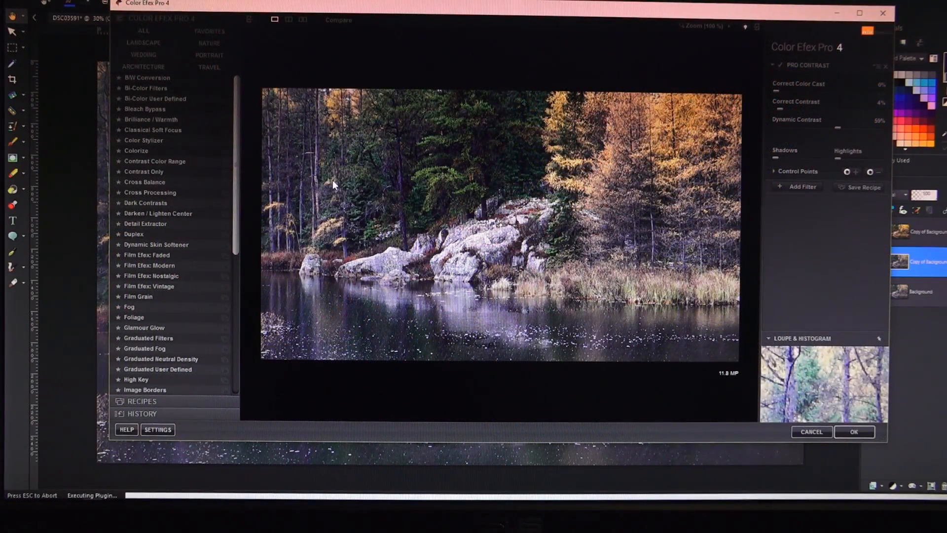
mouse_move(146, 88)
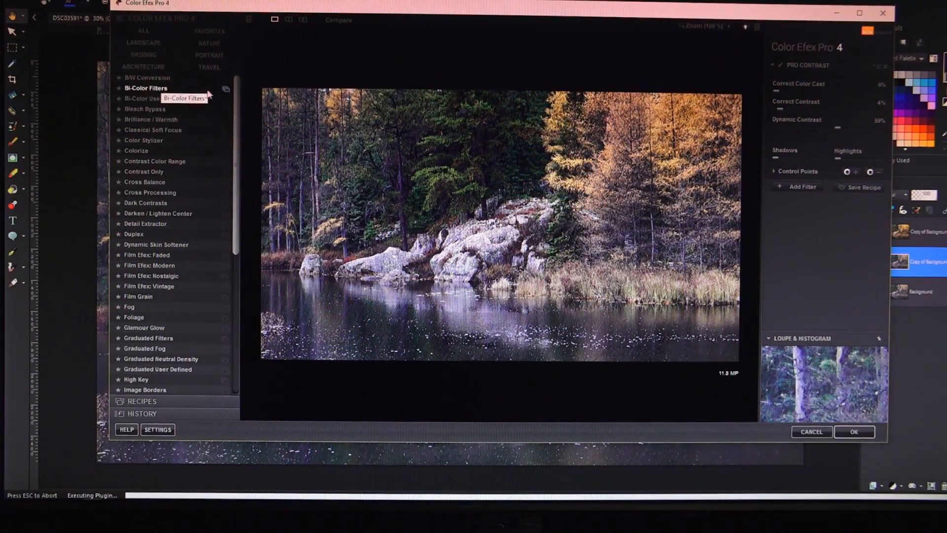
scroll(down, 3)
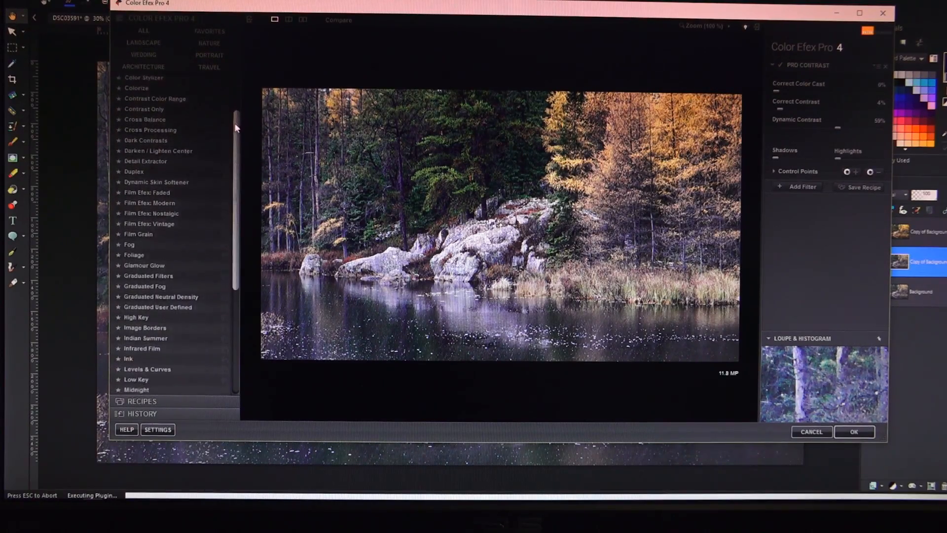
scroll(up, 3)
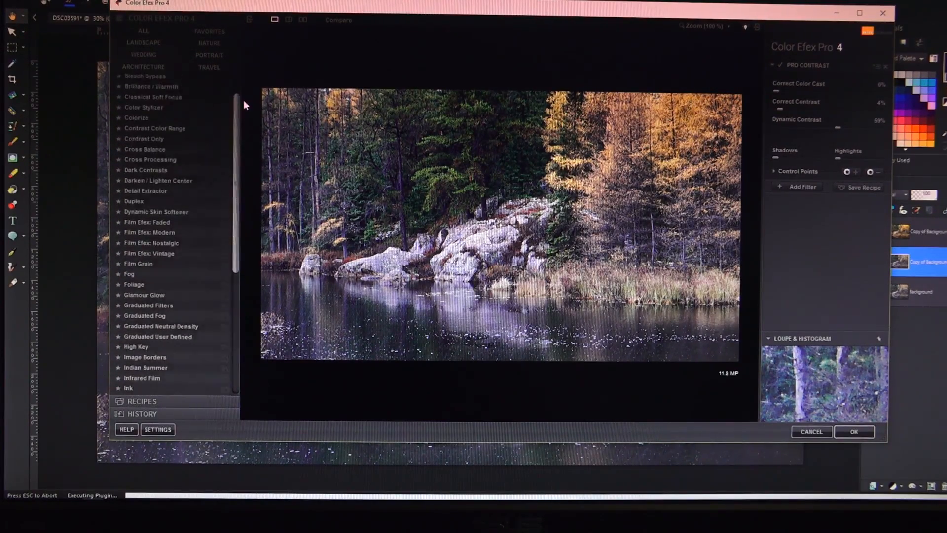
scroll(down, 3)
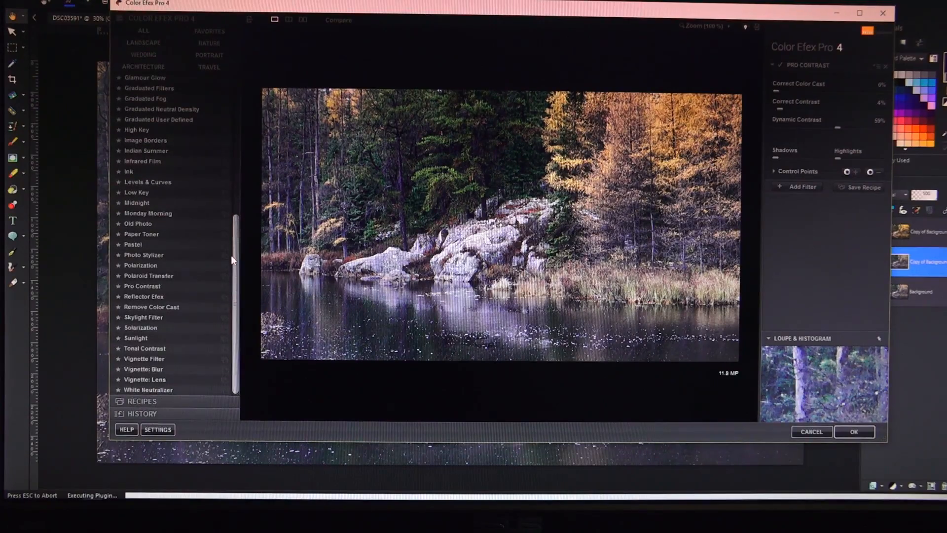
scroll(up, 3)
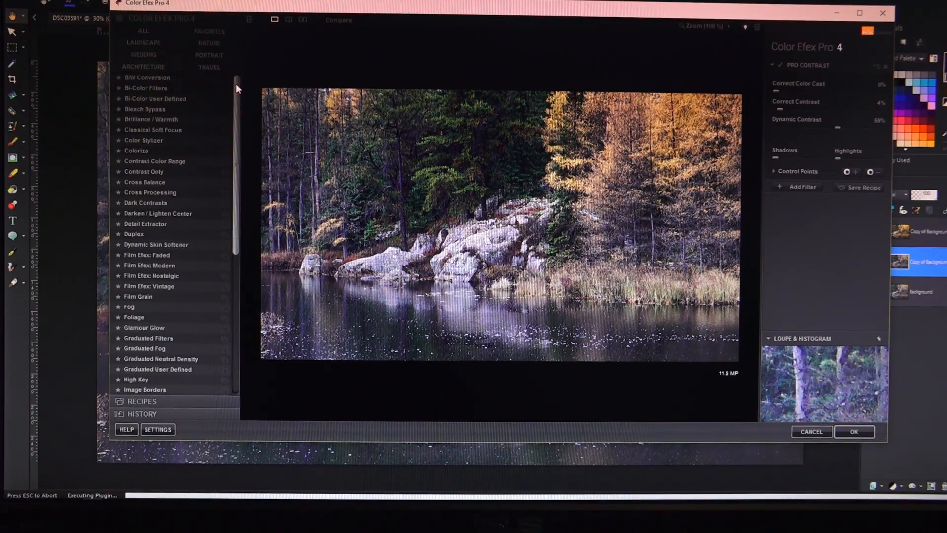
scroll(down, 3)
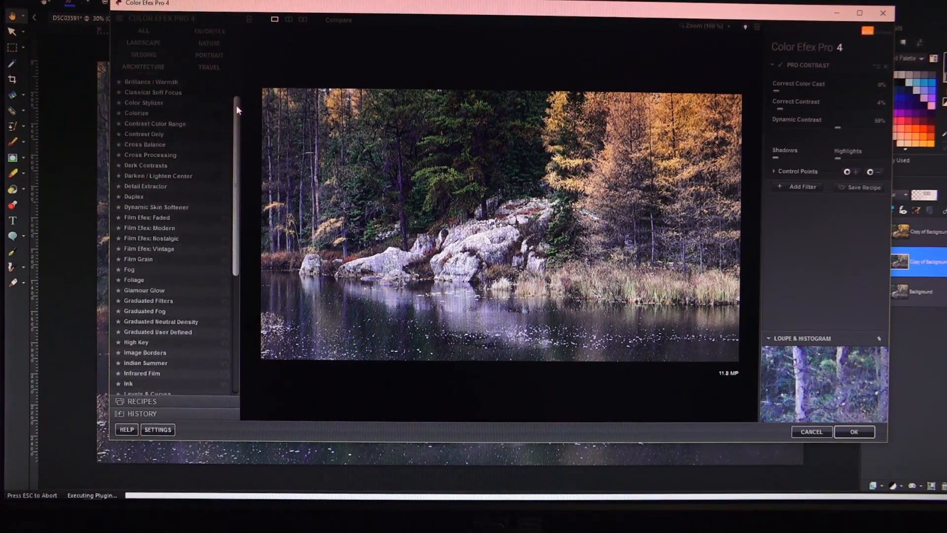
scroll(down, 3)
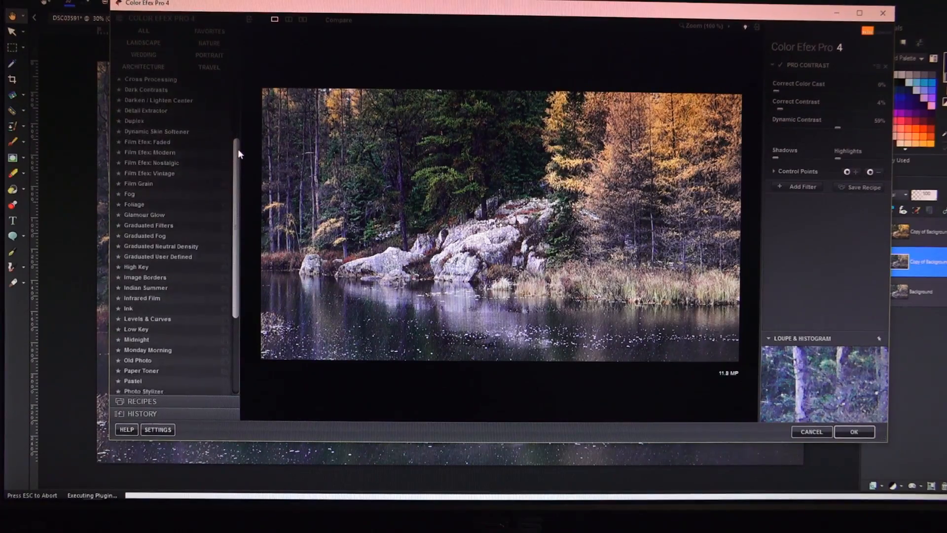
scroll(down, 3)
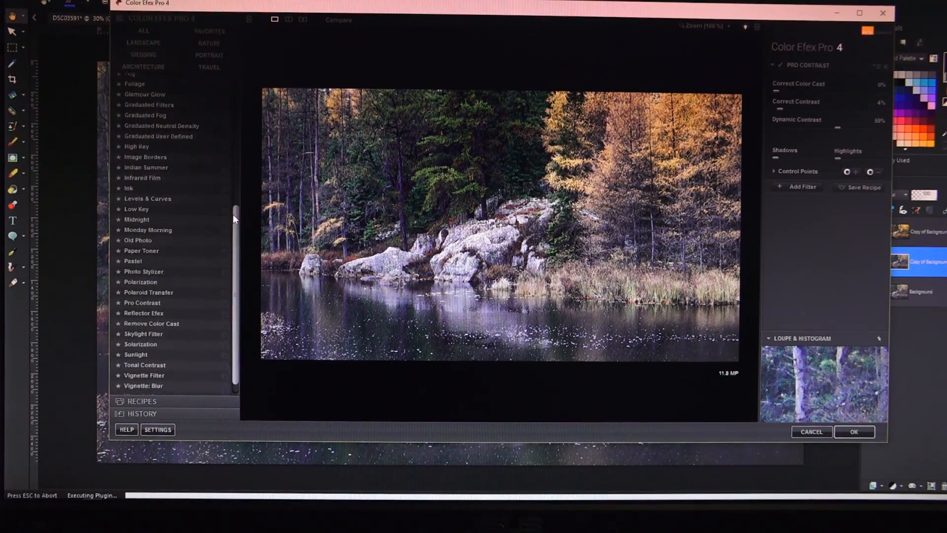
scroll(down, 3)
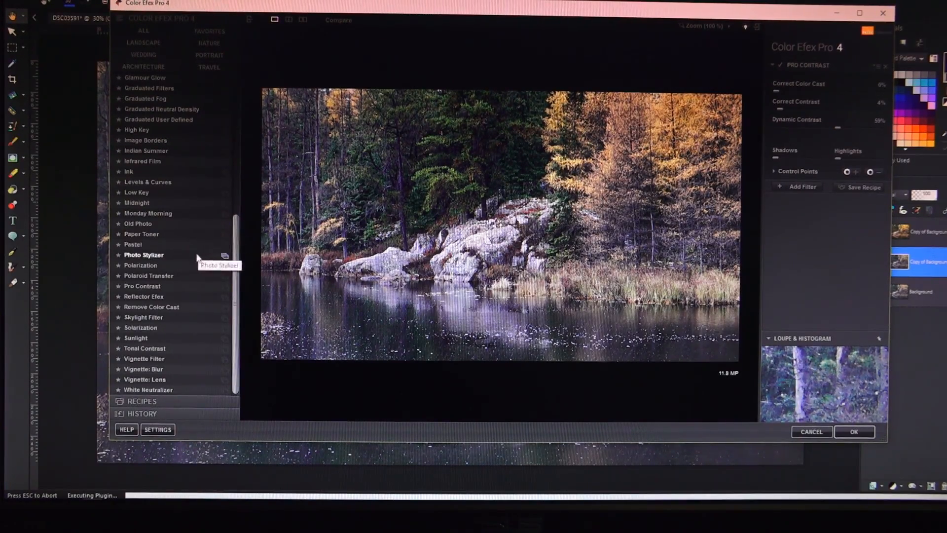
mouse_move(143, 316)
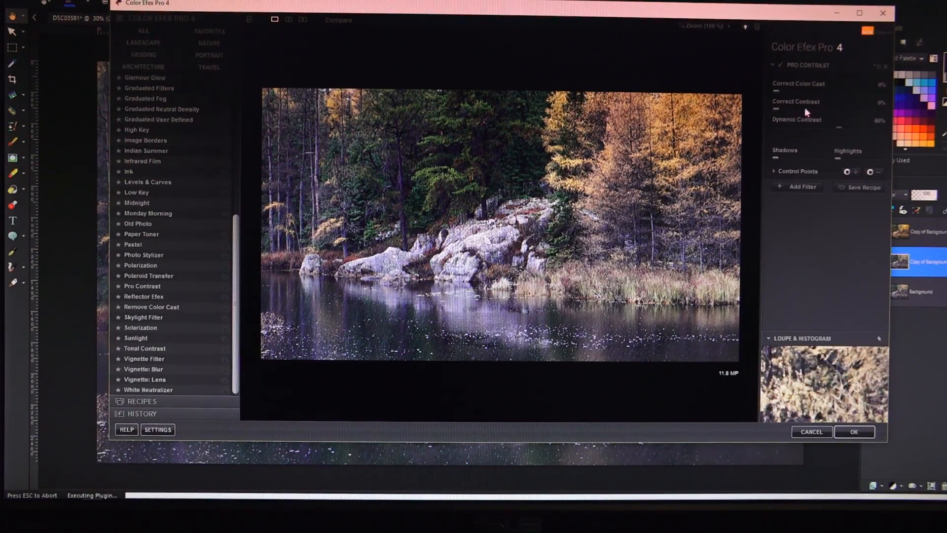
mouse_move(779, 113)
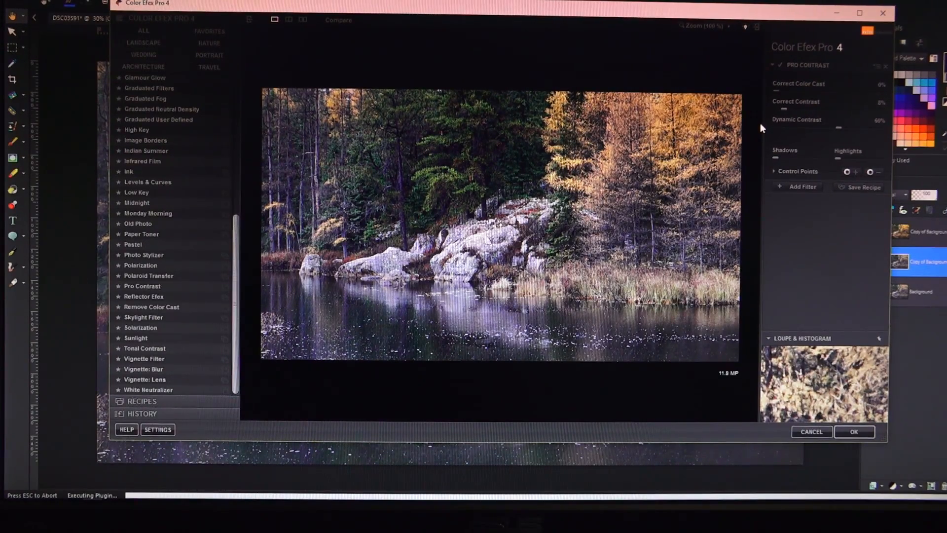
mouse_move(802, 188)
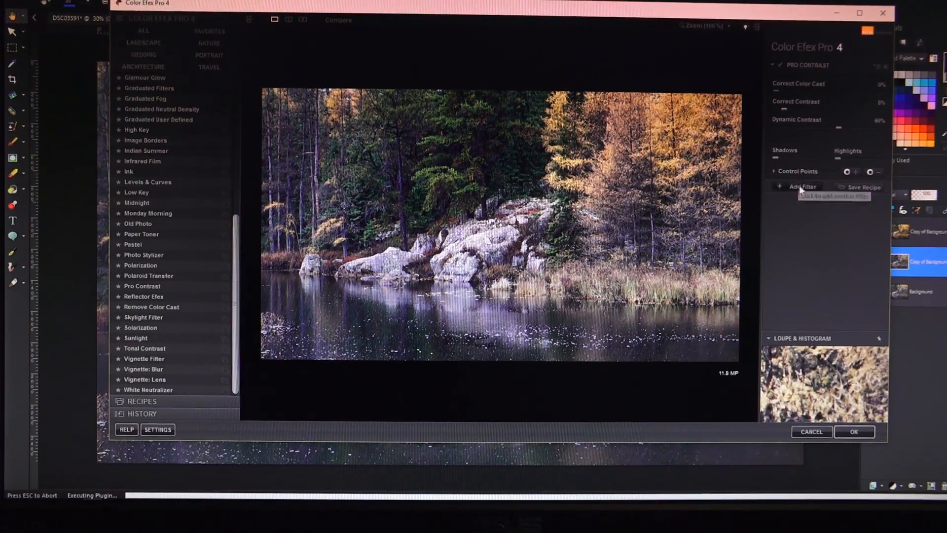
Step: Add an empty second filter slot after Pro Contrast and return the filter list to the top
click(803, 187)
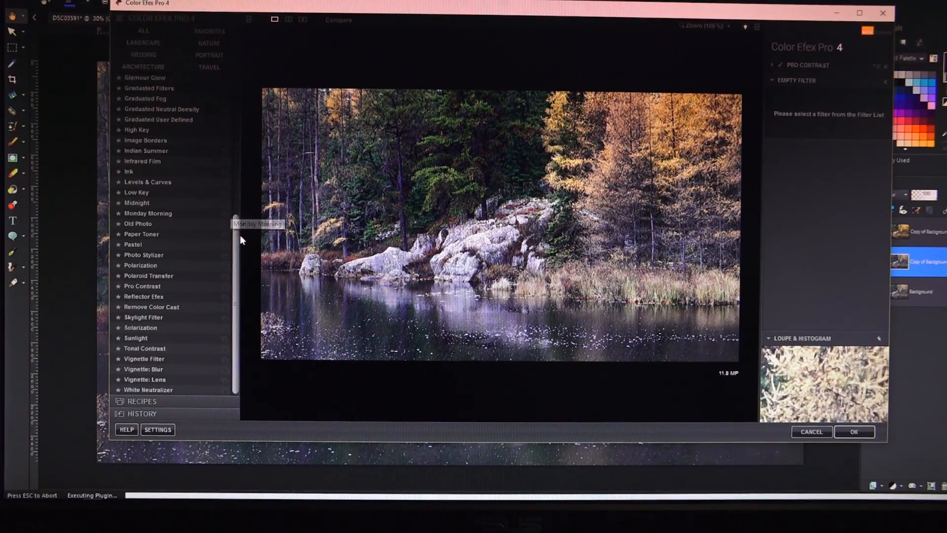
scroll(up, 3)
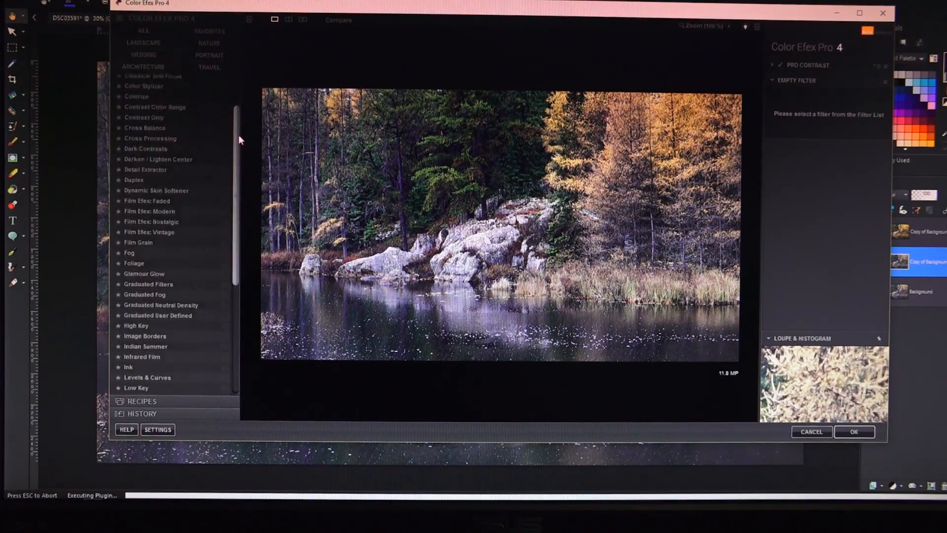
scroll(up, 3)
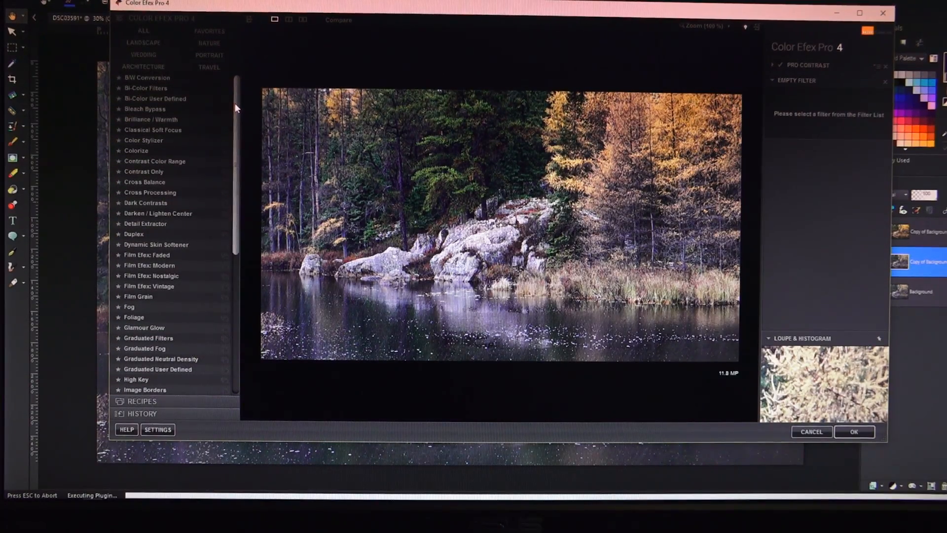
mouse_move(146, 87)
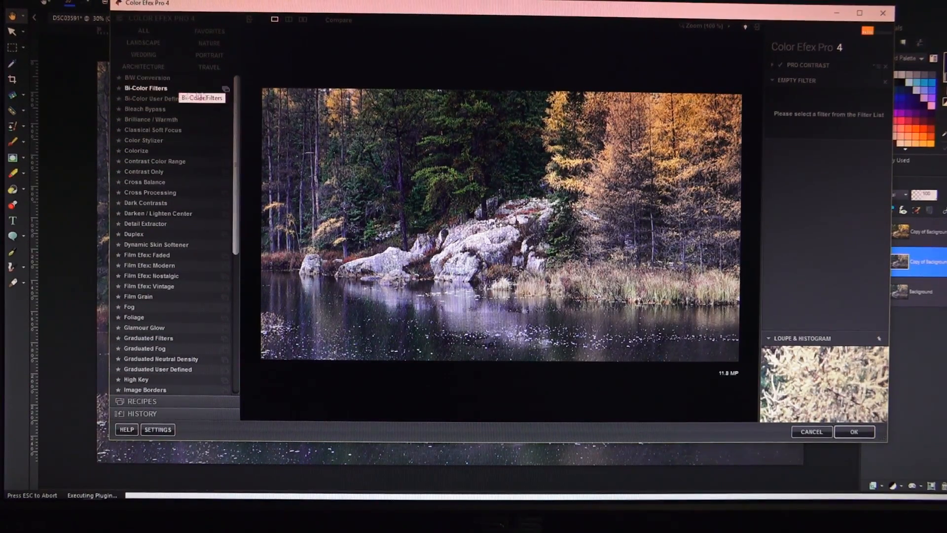
mouse_move(151, 119)
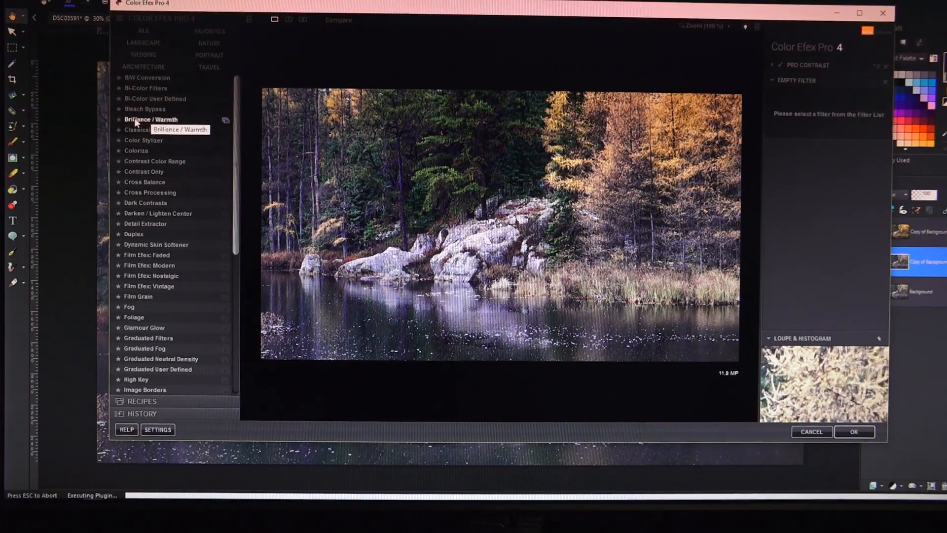
Step: Choose Brilliance / Warmth as the second filter, stacked beneath Pro Contrast
click(151, 120)
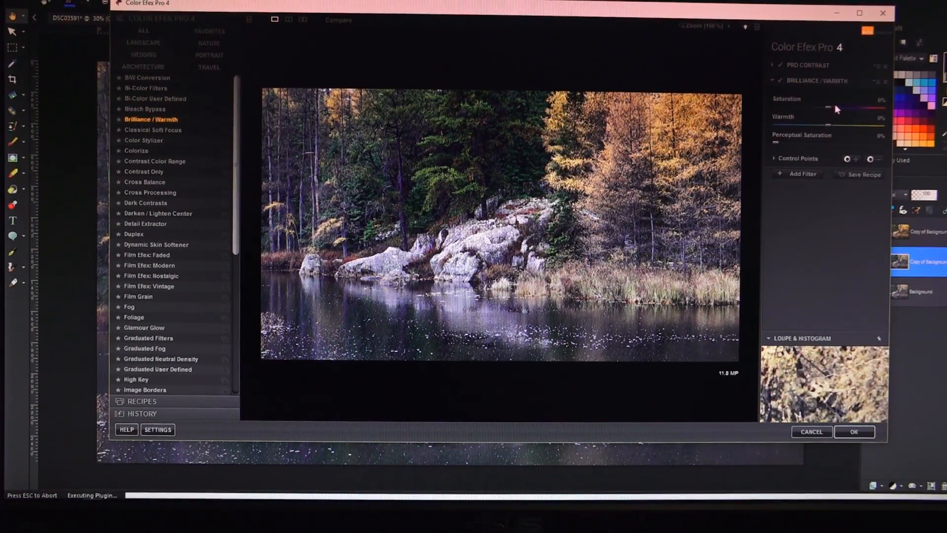
mouse_move(832, 129)
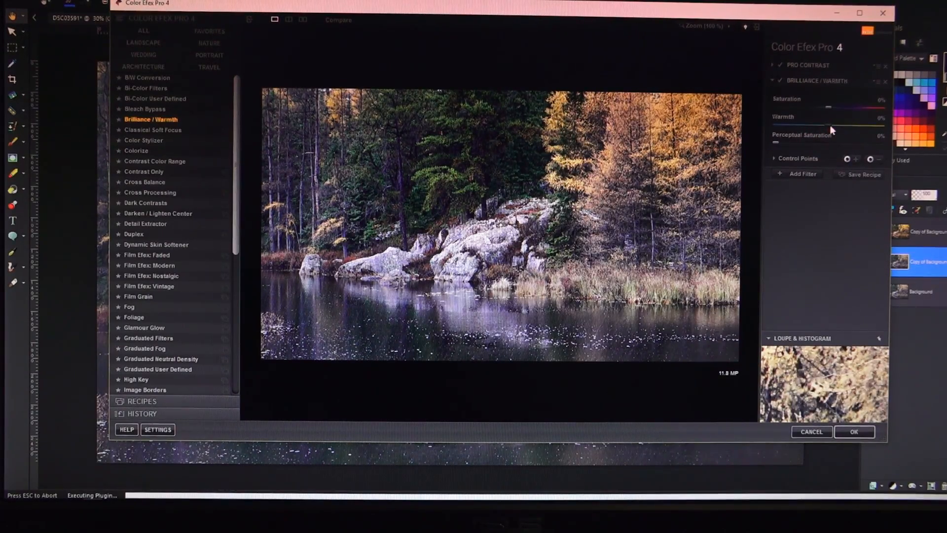
mouse_move(832, 112)
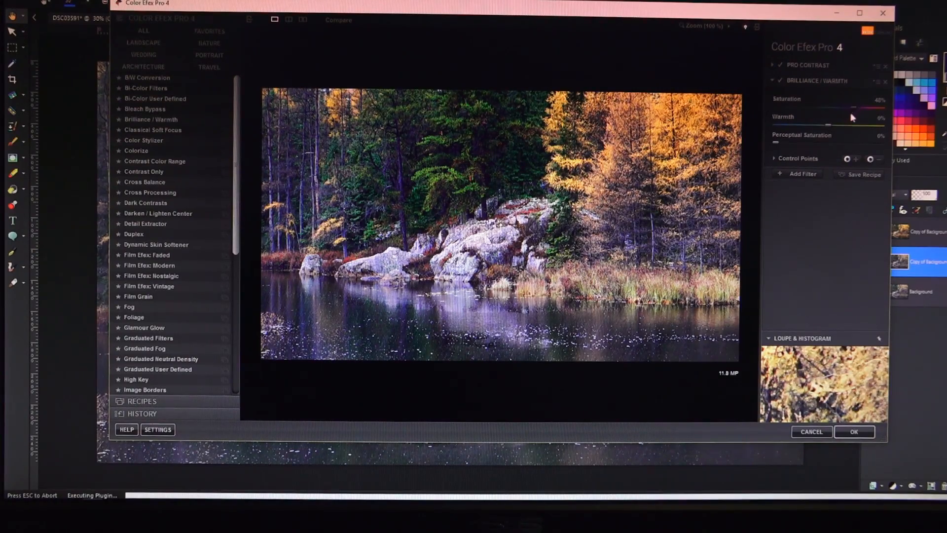
mouse_move(788, 140)
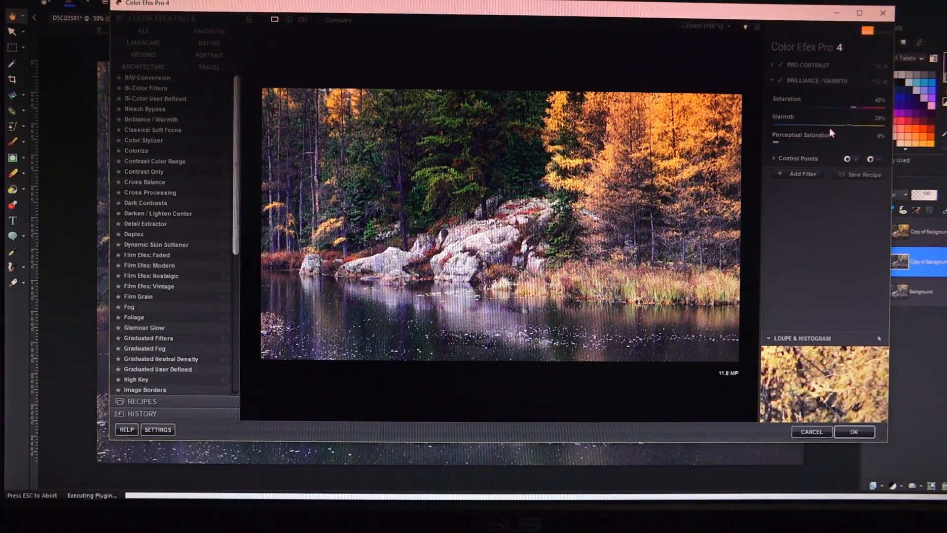
mouse_move(806, 246)
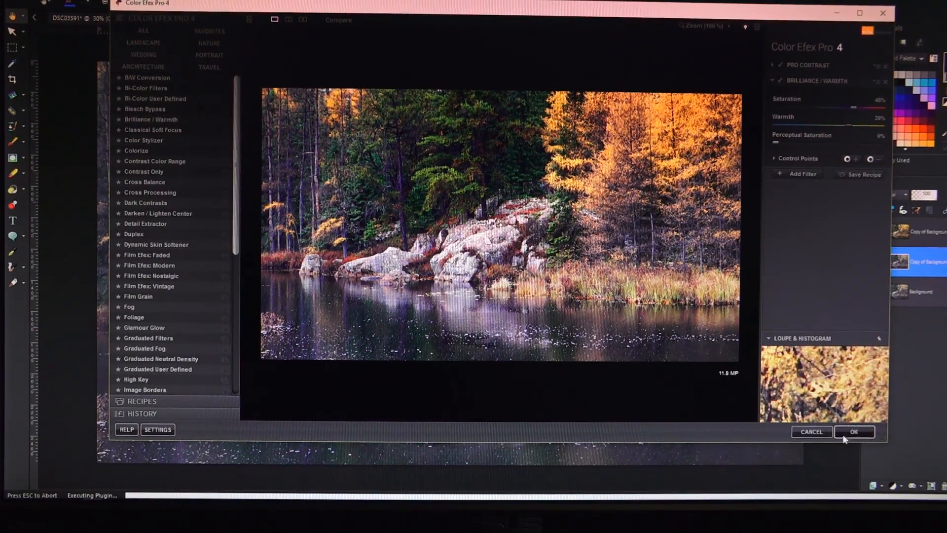
Step: Commit Pro Contrast and Brilliance / Warmth and save the result back to the PaintShop Pro layer
click(855, 431)
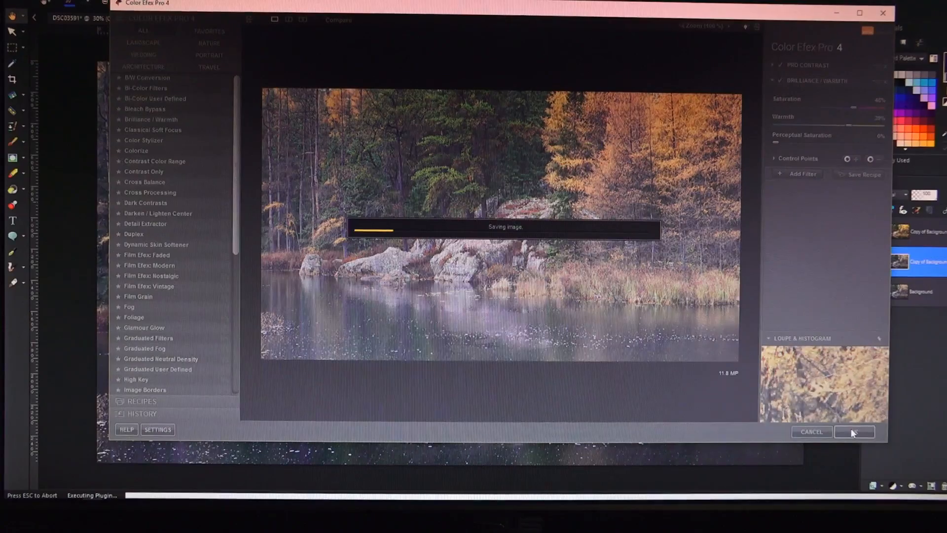
click(853, 431)
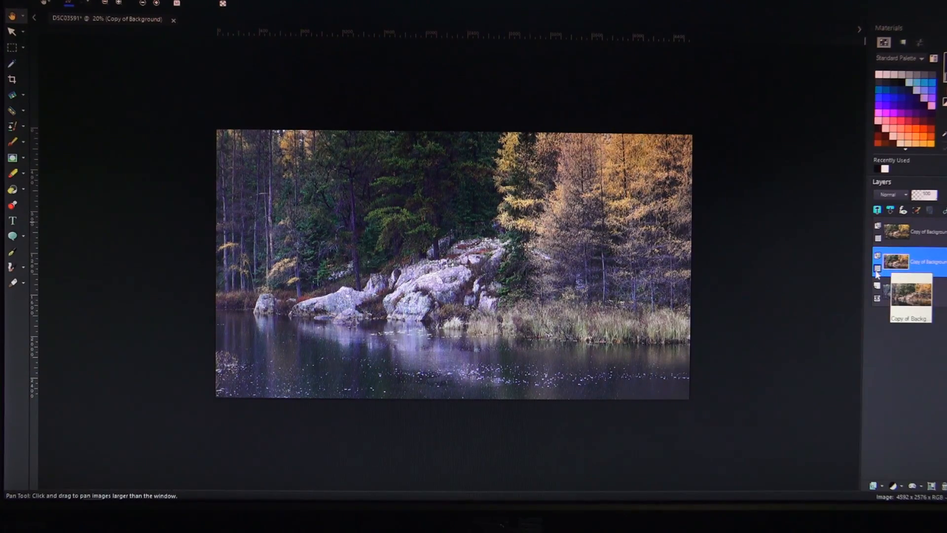
Step: Toggle the enhanced middle layer's visibility to compare, ending with the warm version showing
click(877, 269)
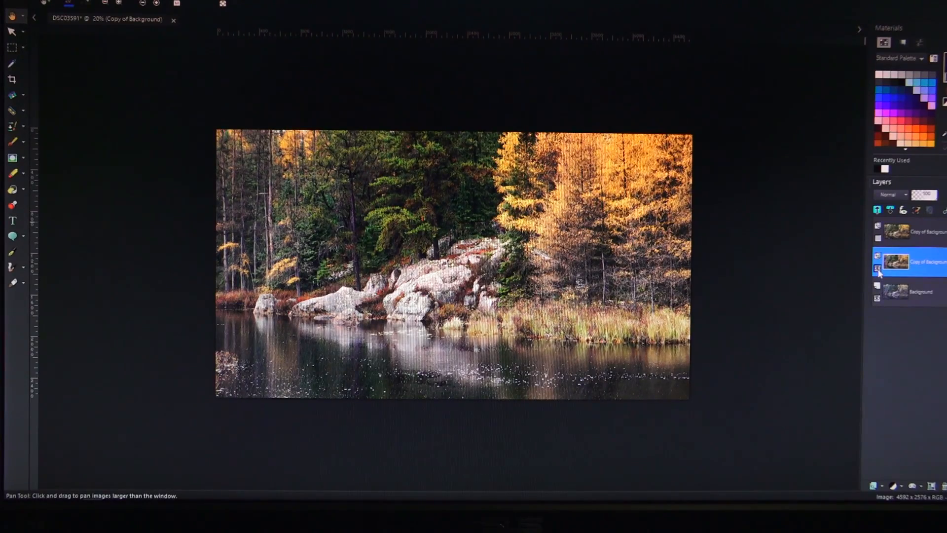
click(877, 270)
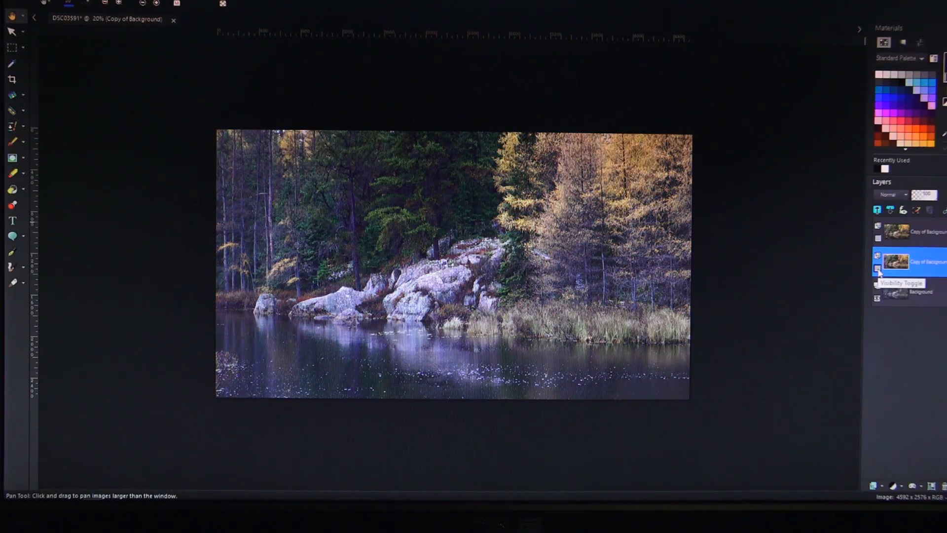
click(877, 269)
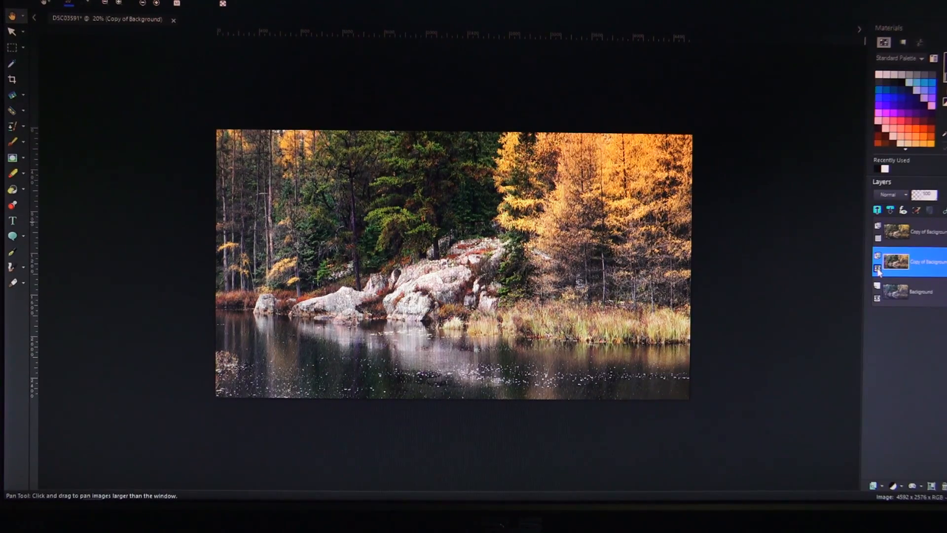
mouse_move(877, 268)
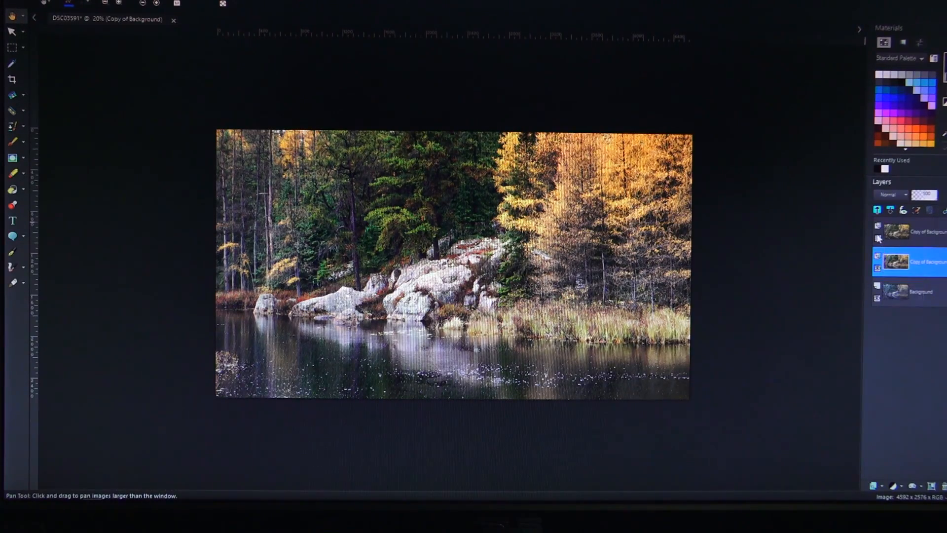
mouse_move(879, 239)
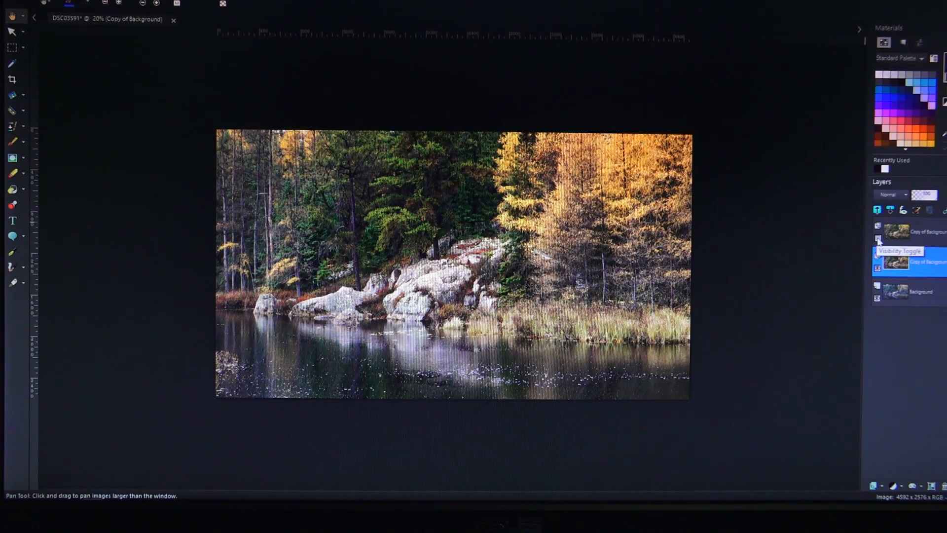
Step: Toggle the top copy's visibility twice, then hide the enhanced layer to show the original cool photo
click(877, 238)
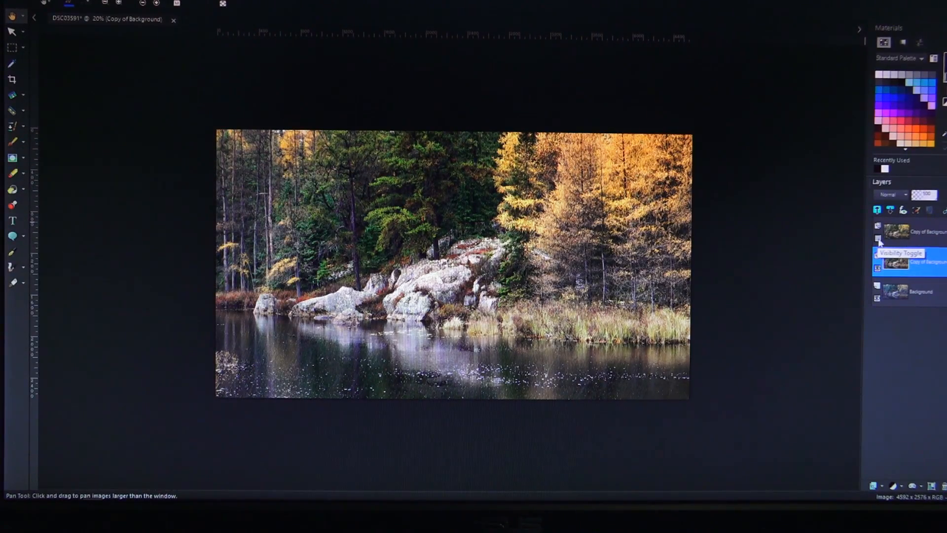
click(877, 239)
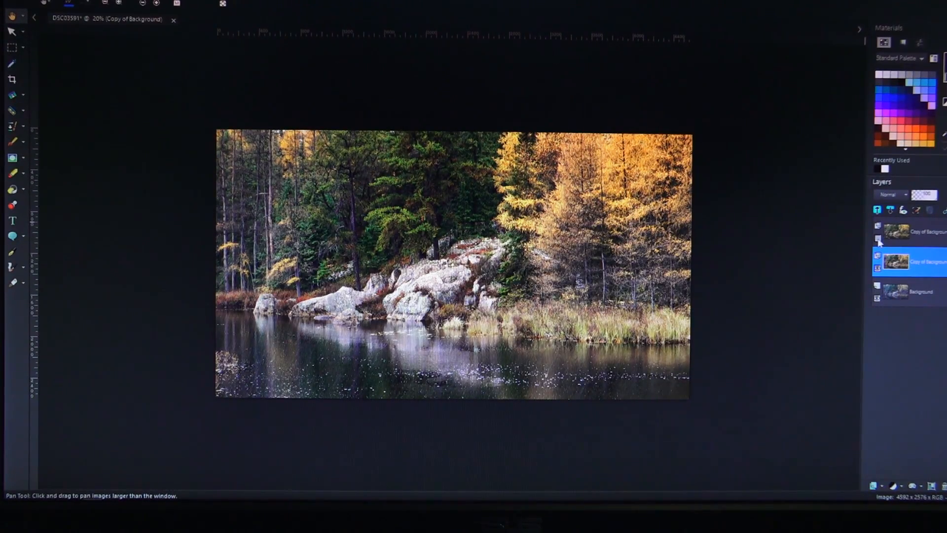
mouse_move(877, 253)
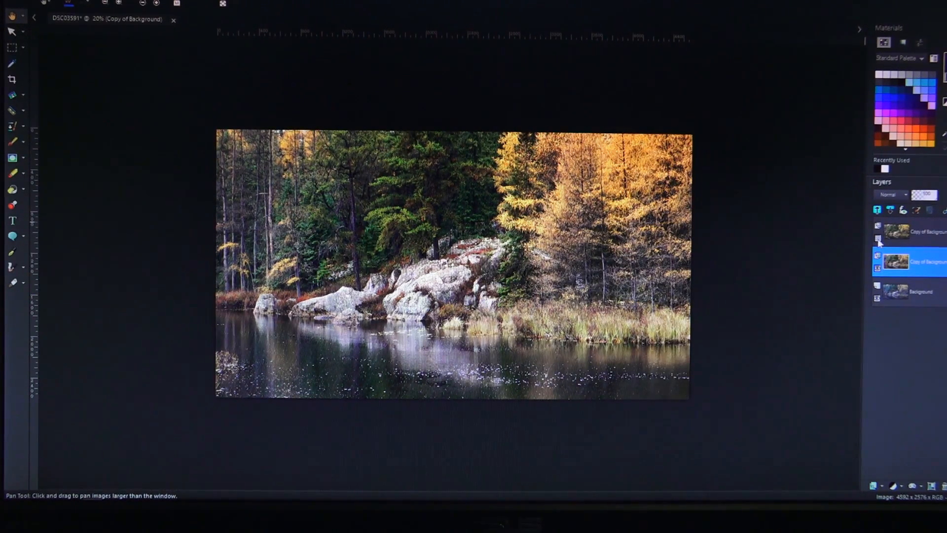
click(877, 235)
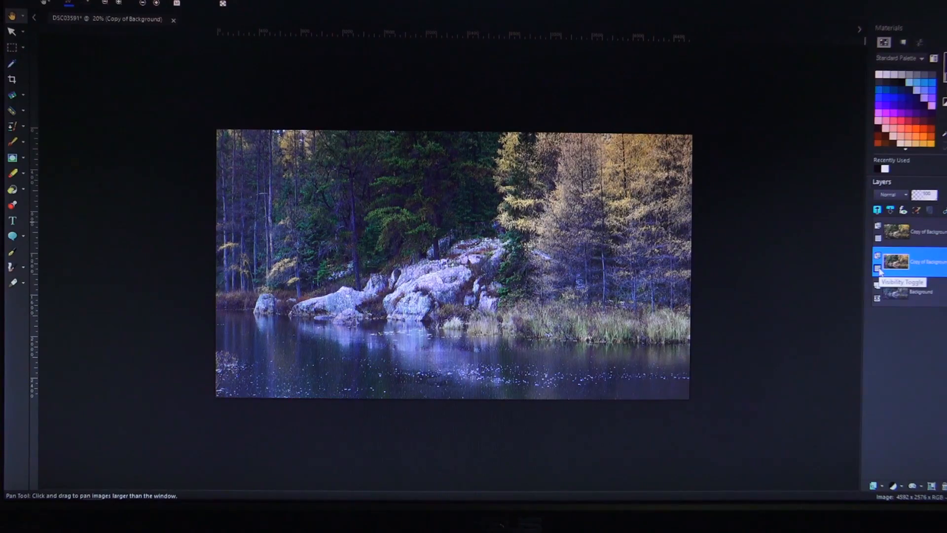